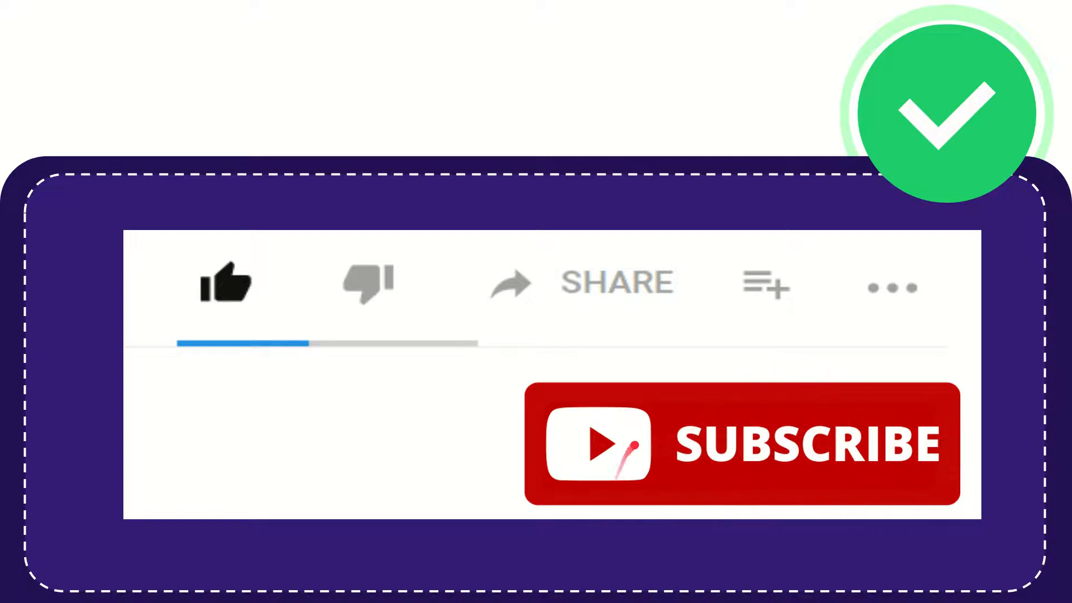
{"action": "left_click", "coordinate": [225, 283]}
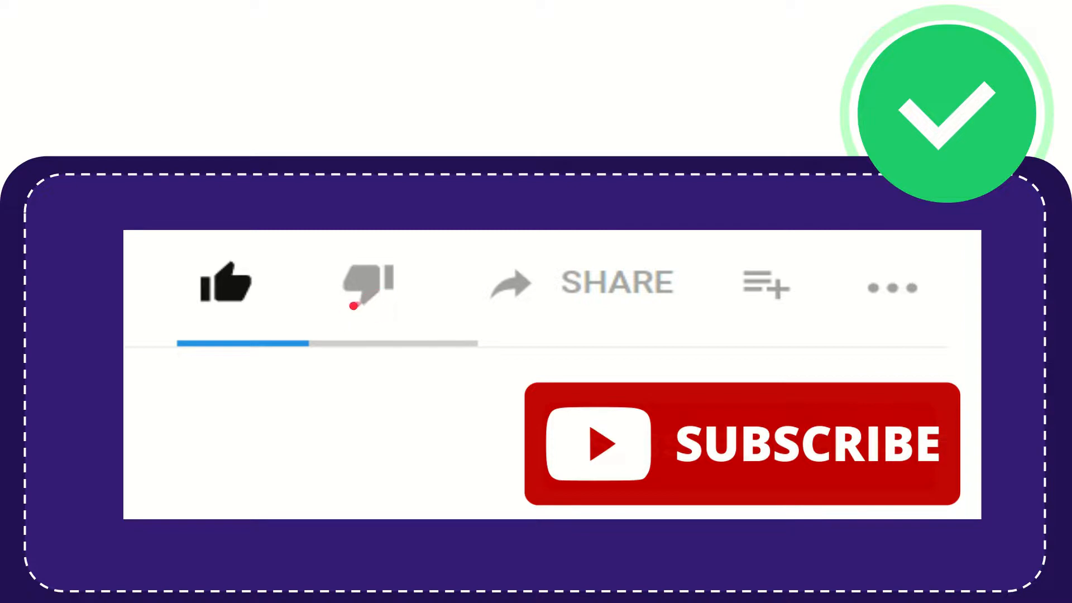
{"action": "mouse_move", "coordinate": [580, 284]}
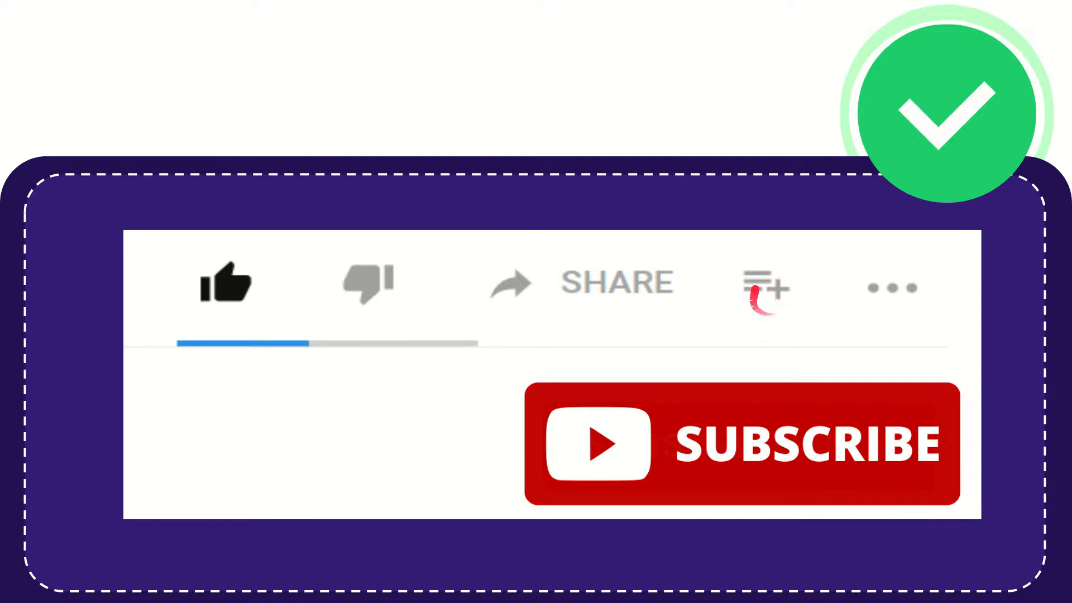
{"action": "mouse_move", "coordinate": [888, 287]}
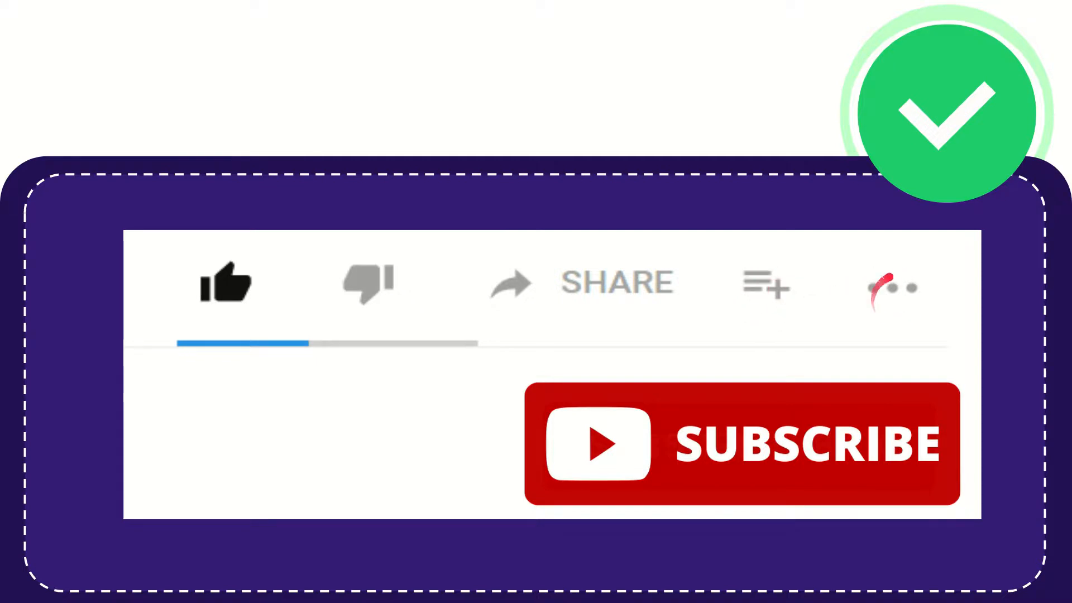